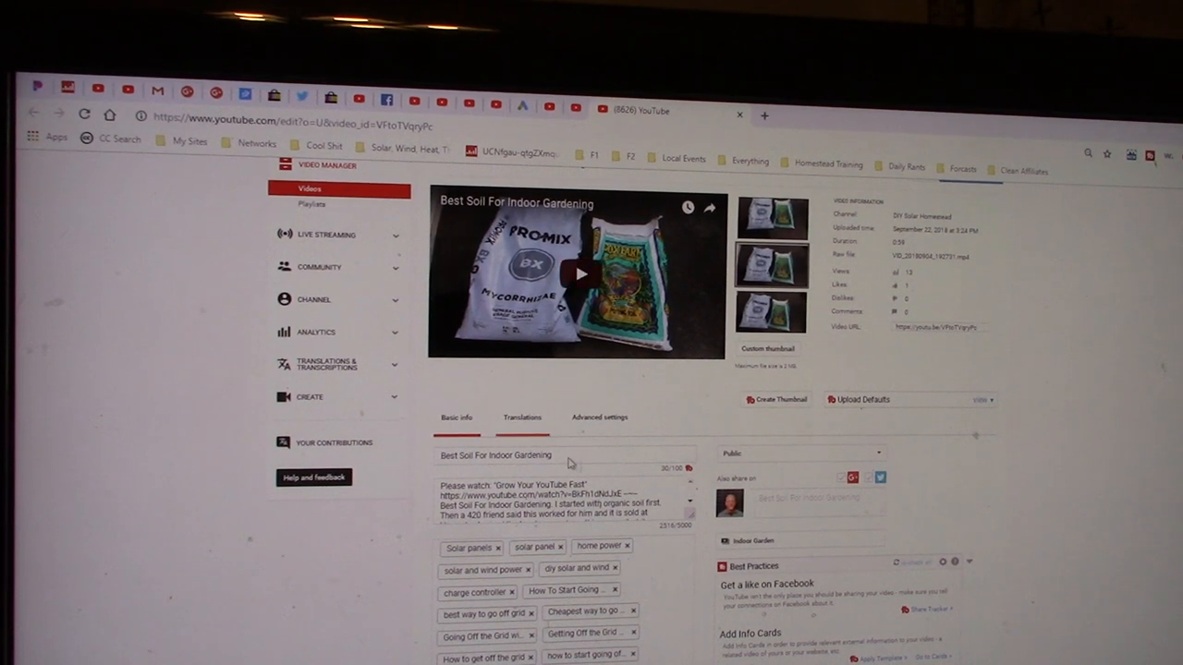
- Scroll to the TubeBuddy Best Practices checklist for Best Soil For Indoor Gardening
scroll(down, 3)
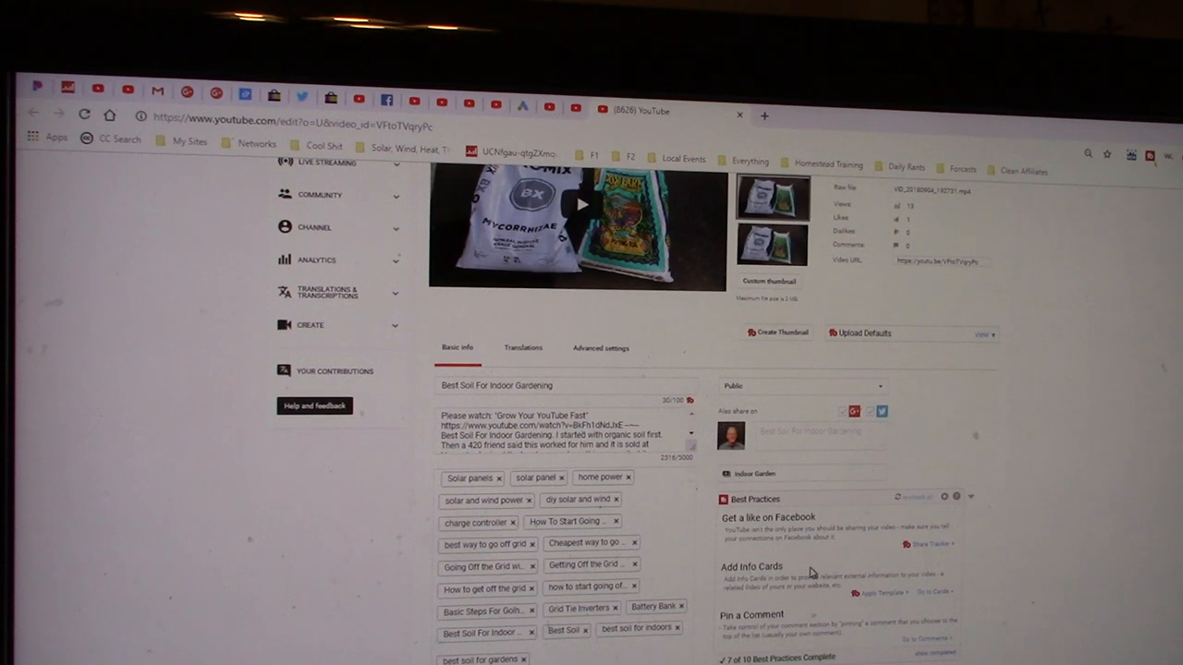
scroll(down, 3)
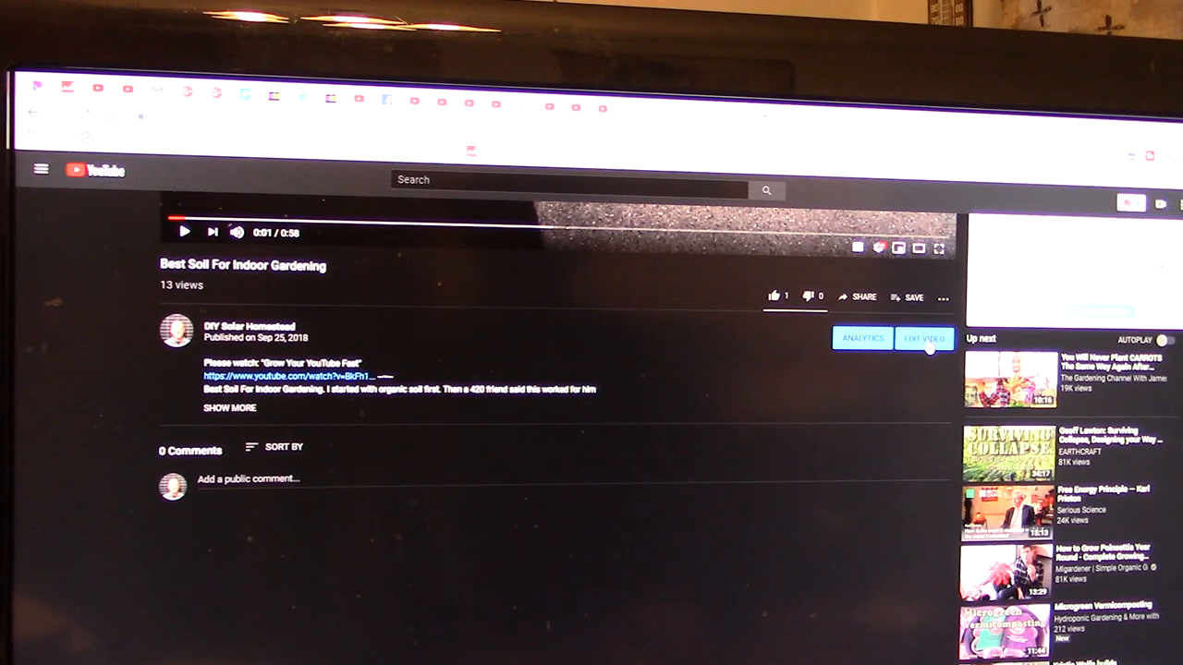
- Reopen the Best Soil For Indoor Gardening edit page and scroll through its settings
click(923, 339)
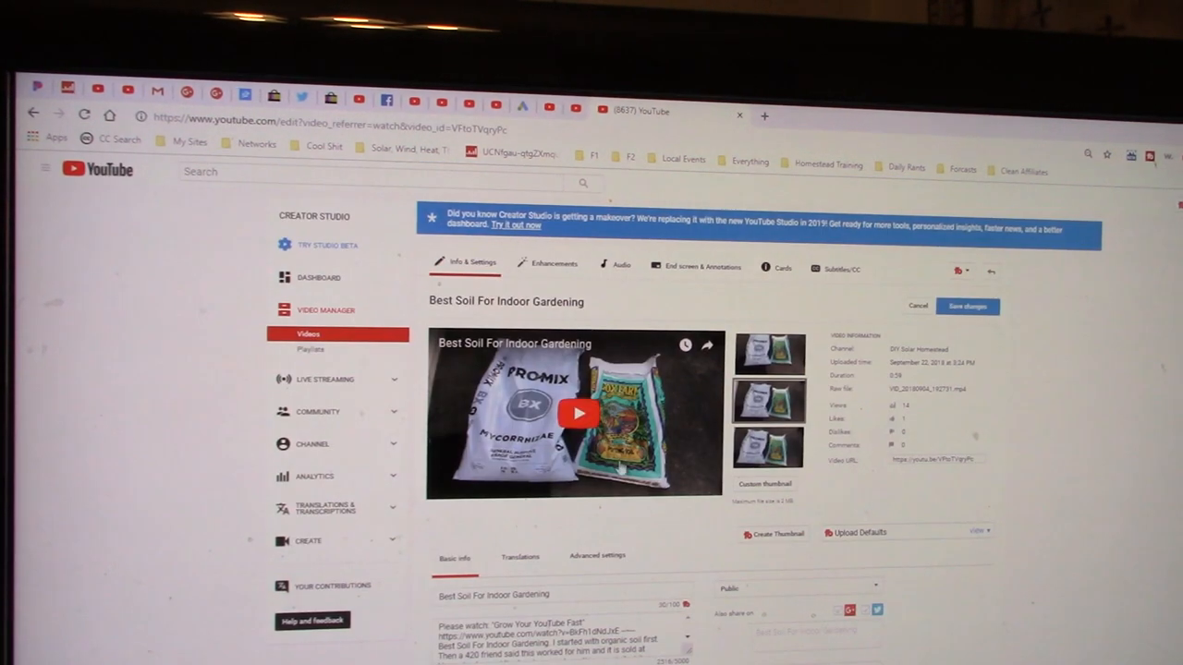
scroll(down, 3)
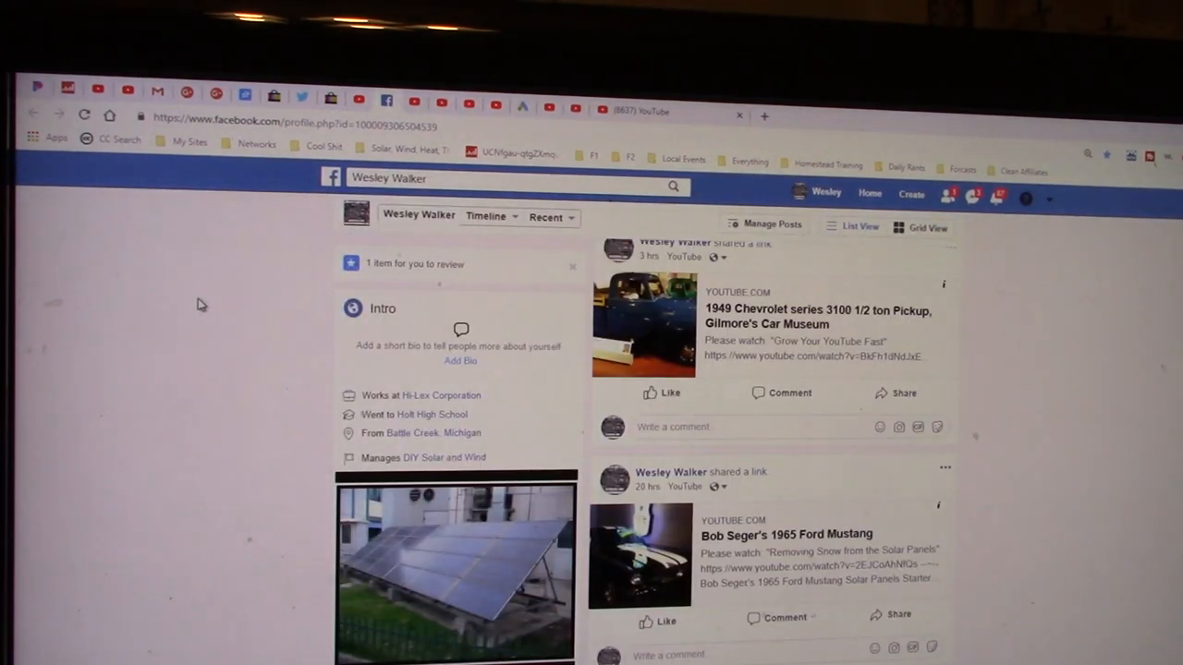
scroll(up, 3)
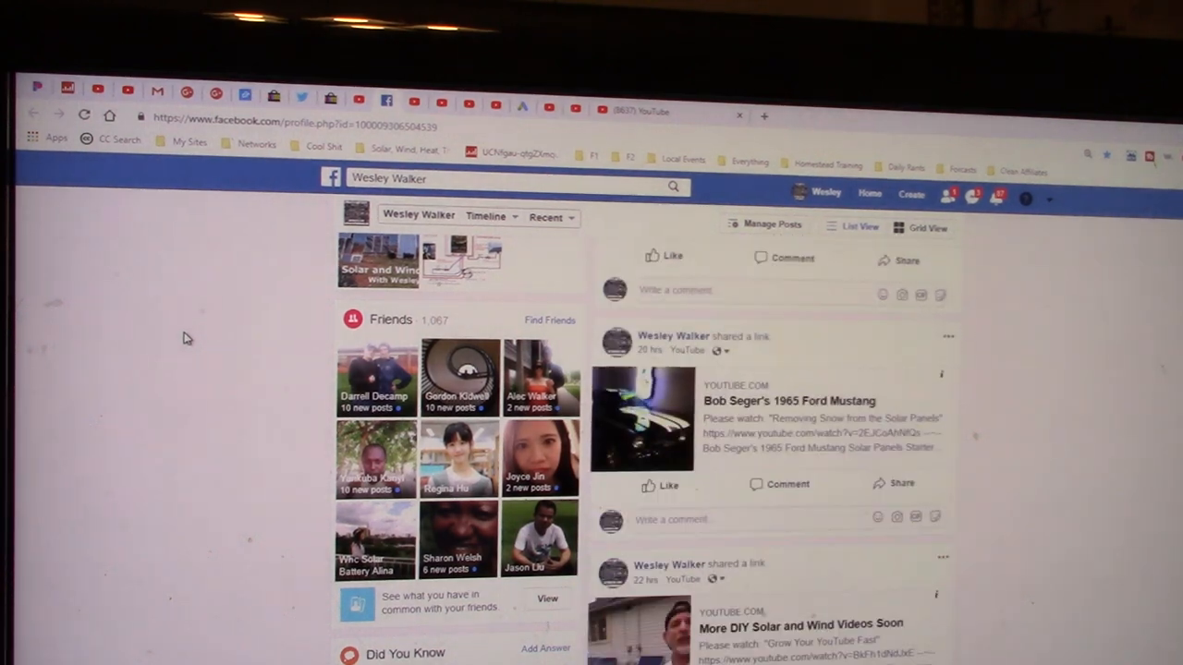
scroll(down, 3)
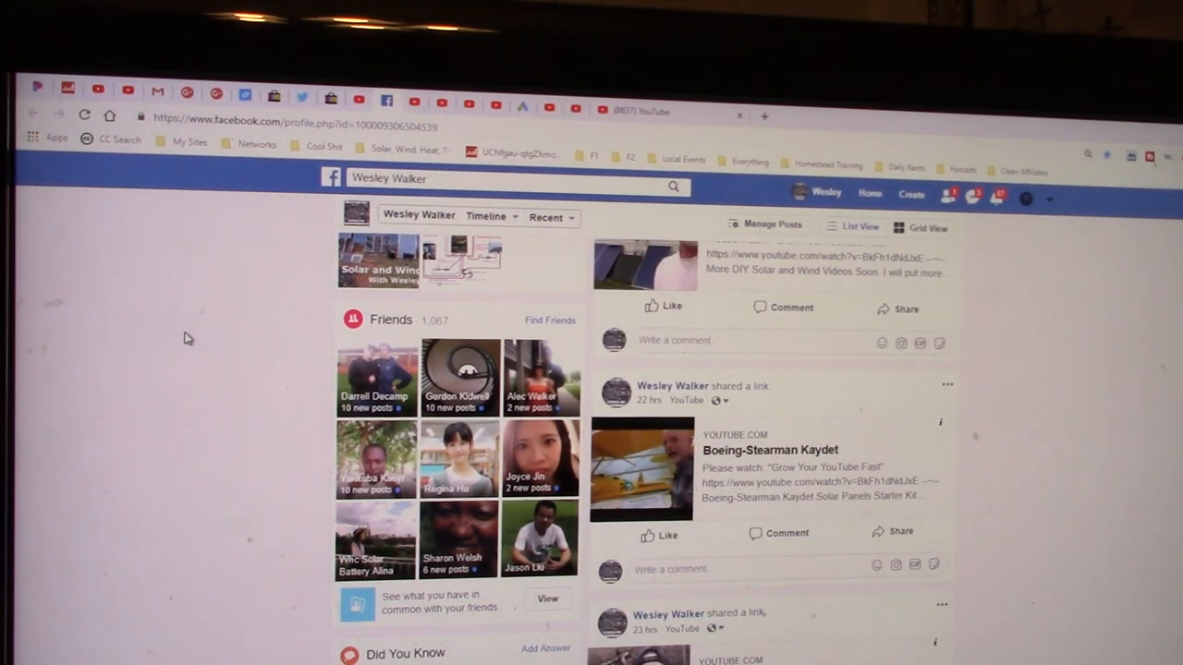
scroll(down, 3)
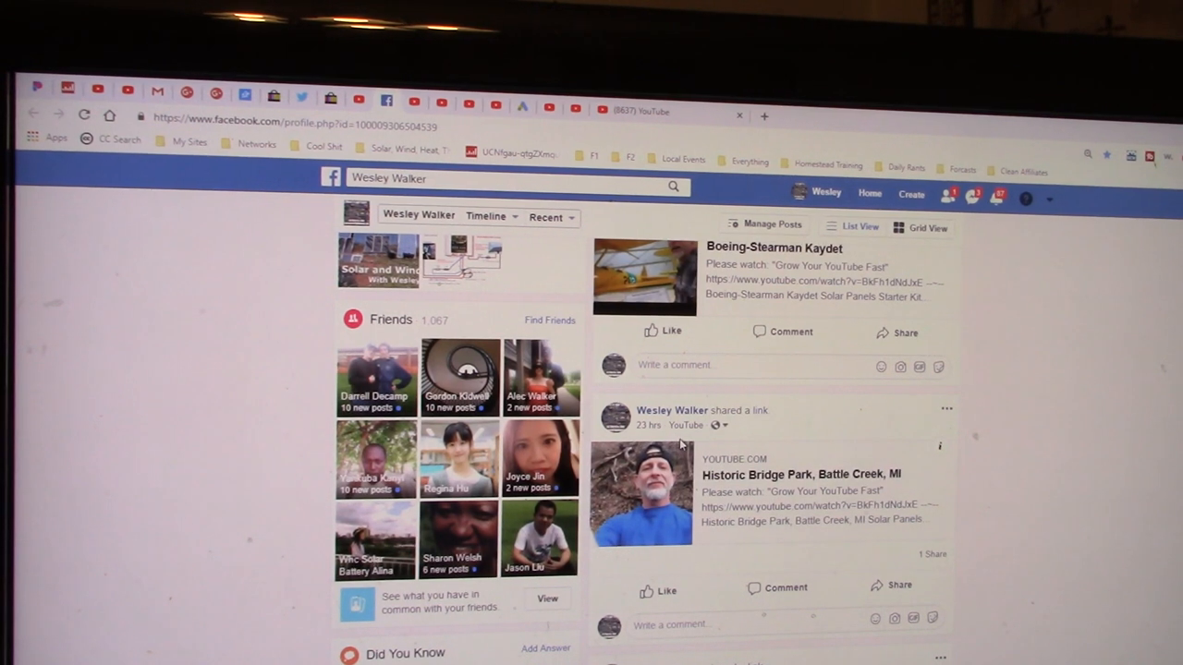
mouse_move(677, 450)
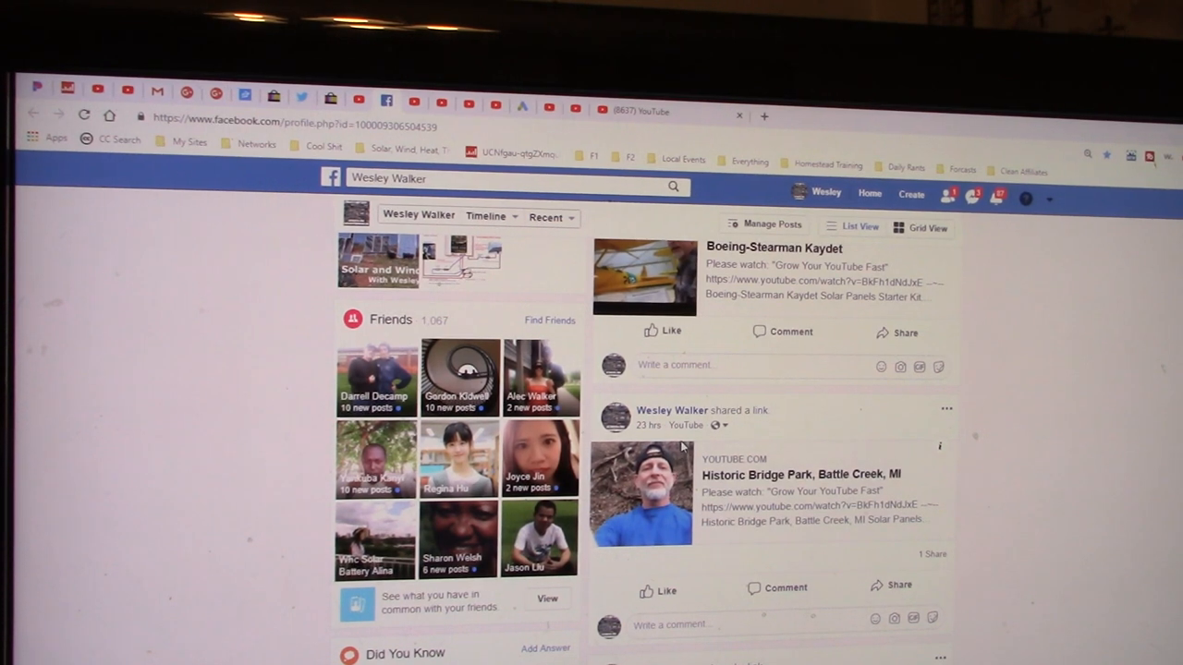
scroll(down, 3)
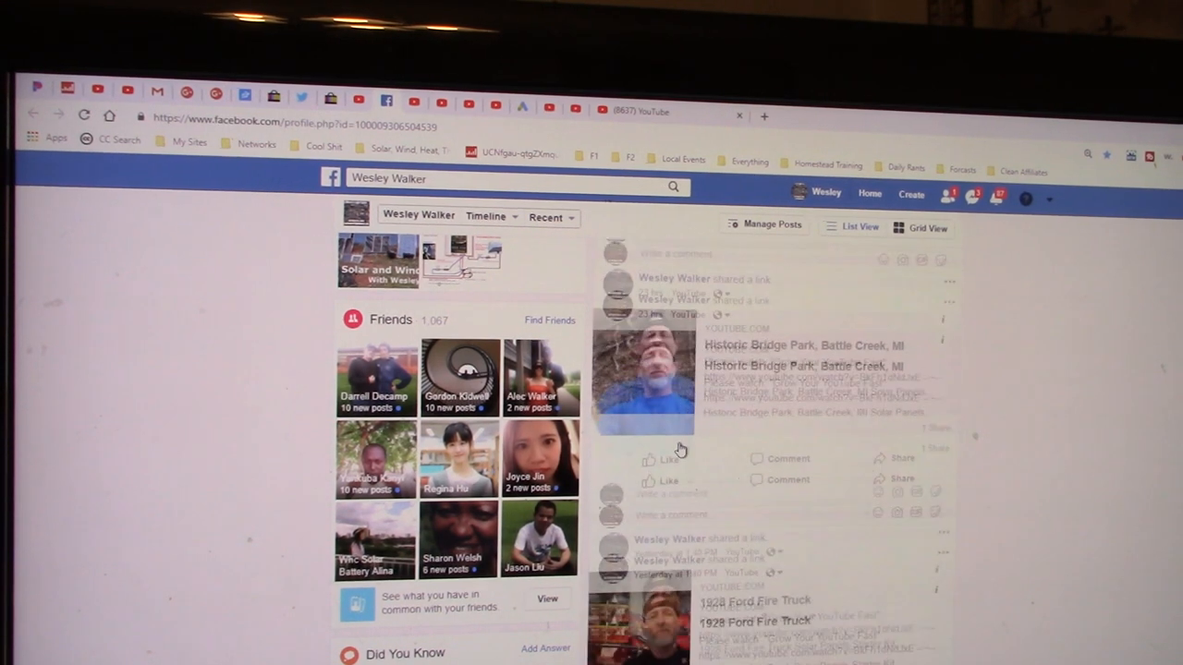
scroll(down, 3)
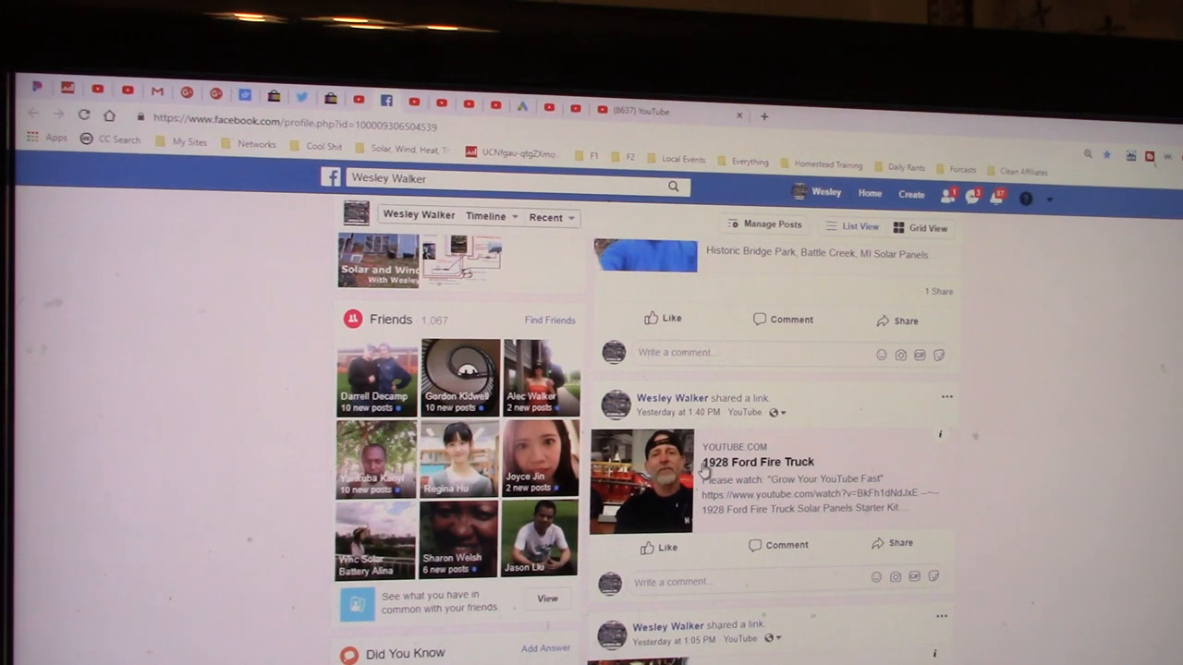
scroll(down, 3)
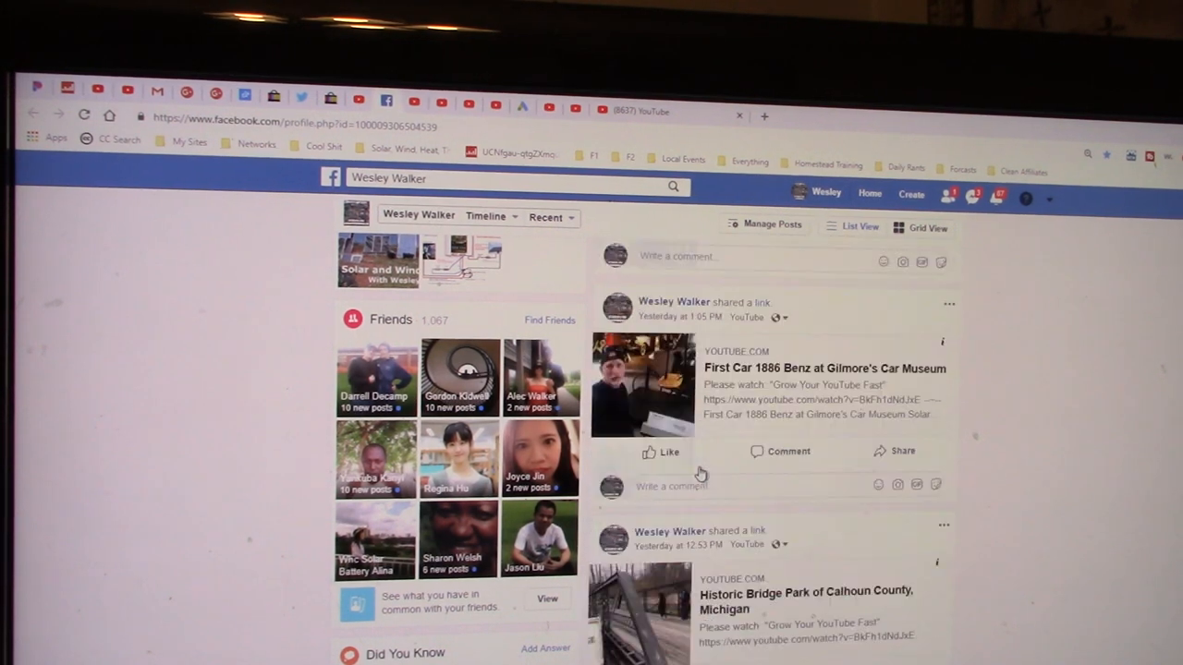
scroll(down, 3)
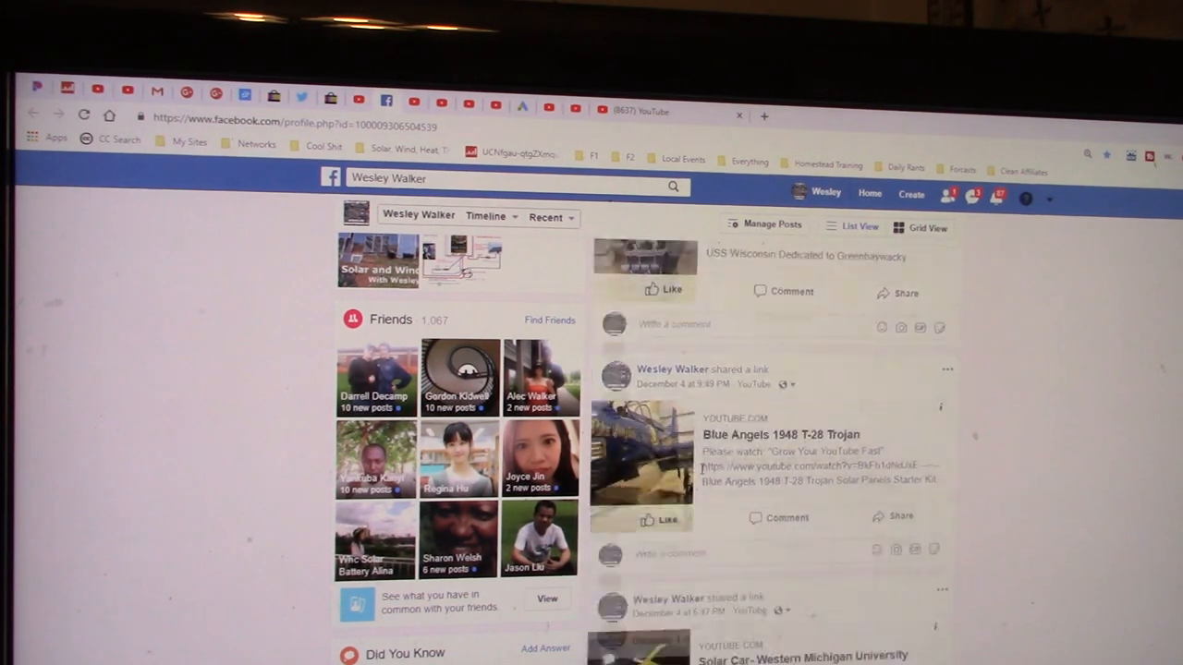
scroll(down, 3)
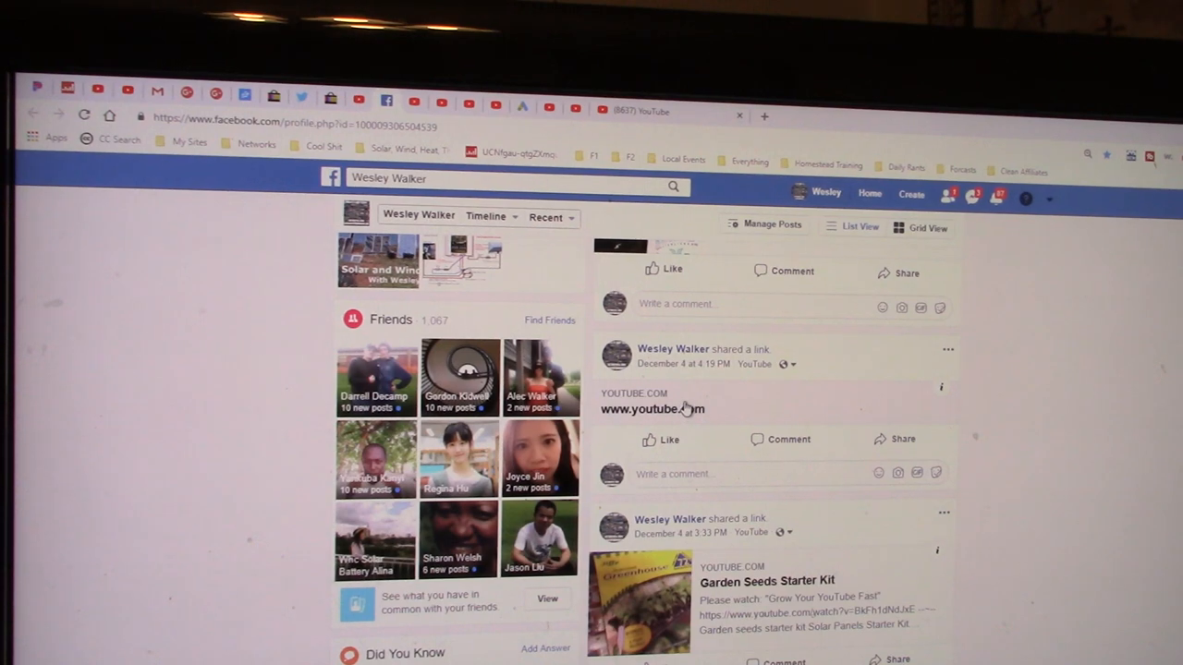
scroll(down, 3)
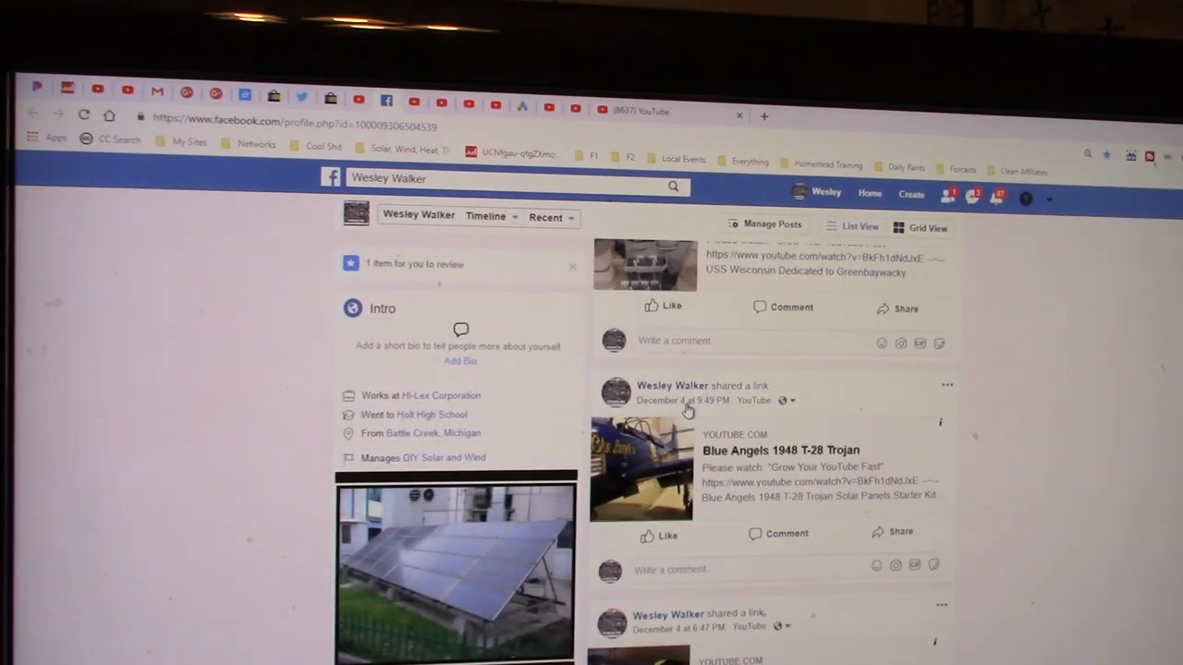
scroll(down, 3)
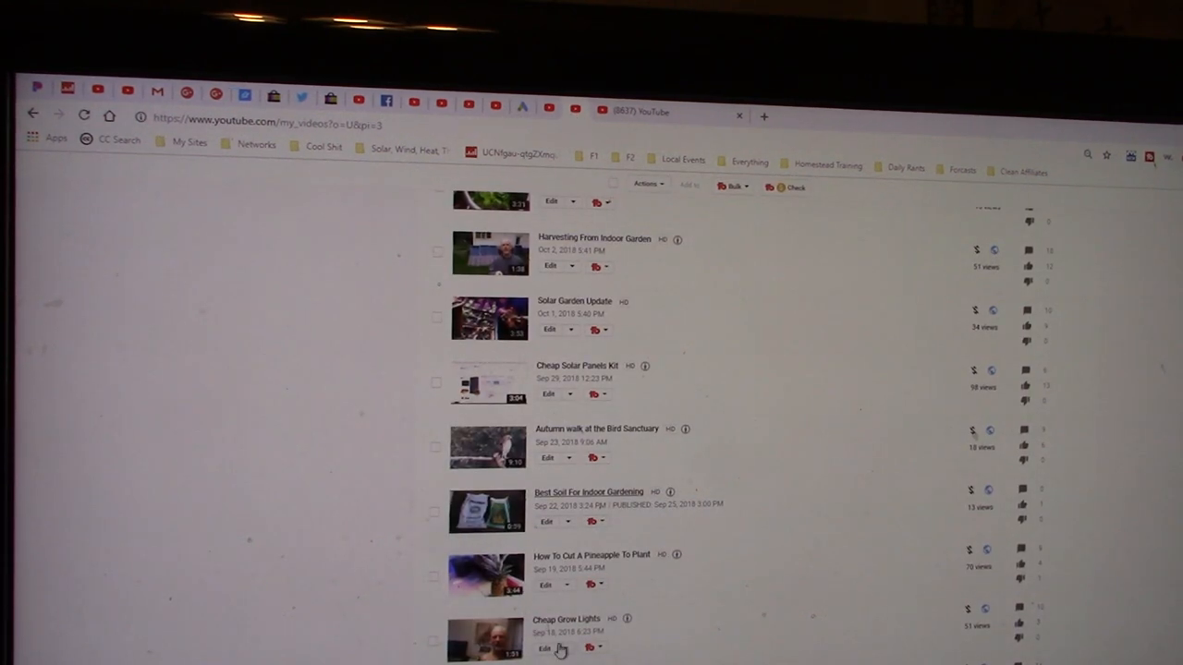
- Open the More DIY Solar and Wind Videos Soon settings from Video Manager and scroll them
scroll(down, 3)
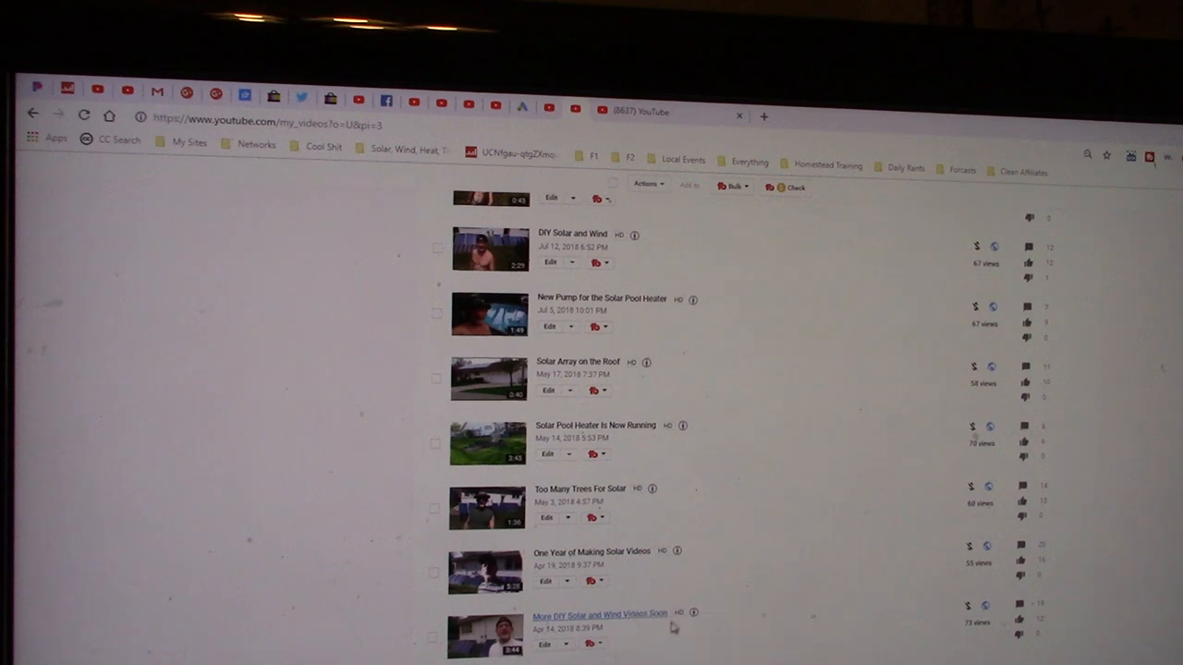
click(594, 612)
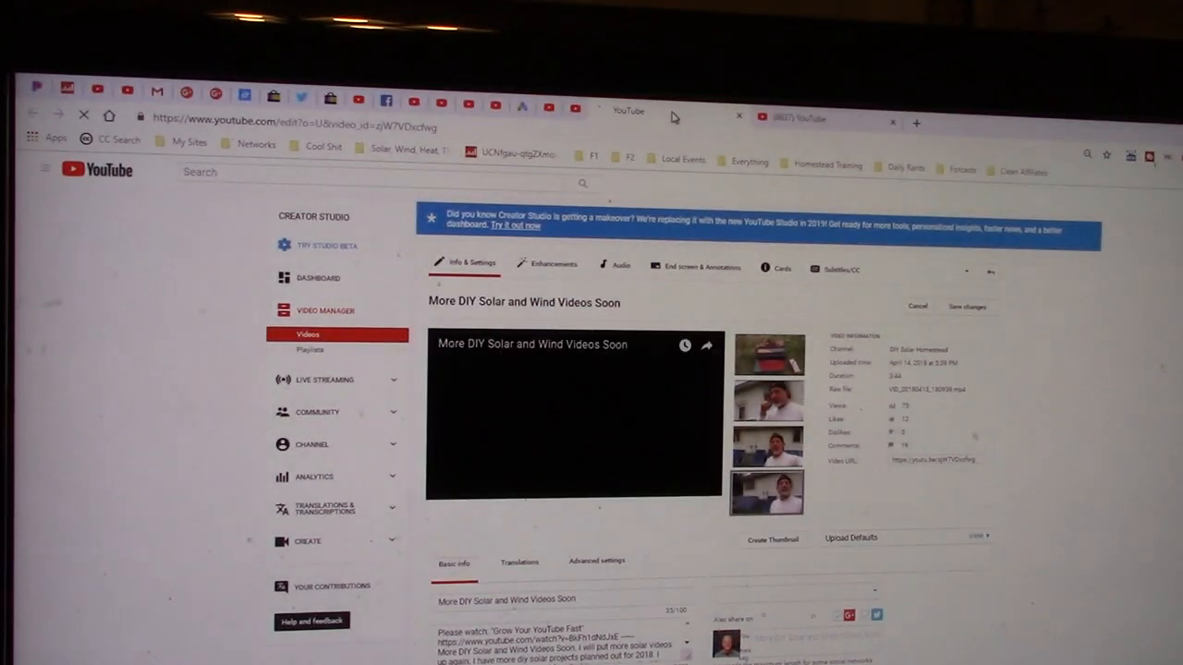
scroll(down, 3)
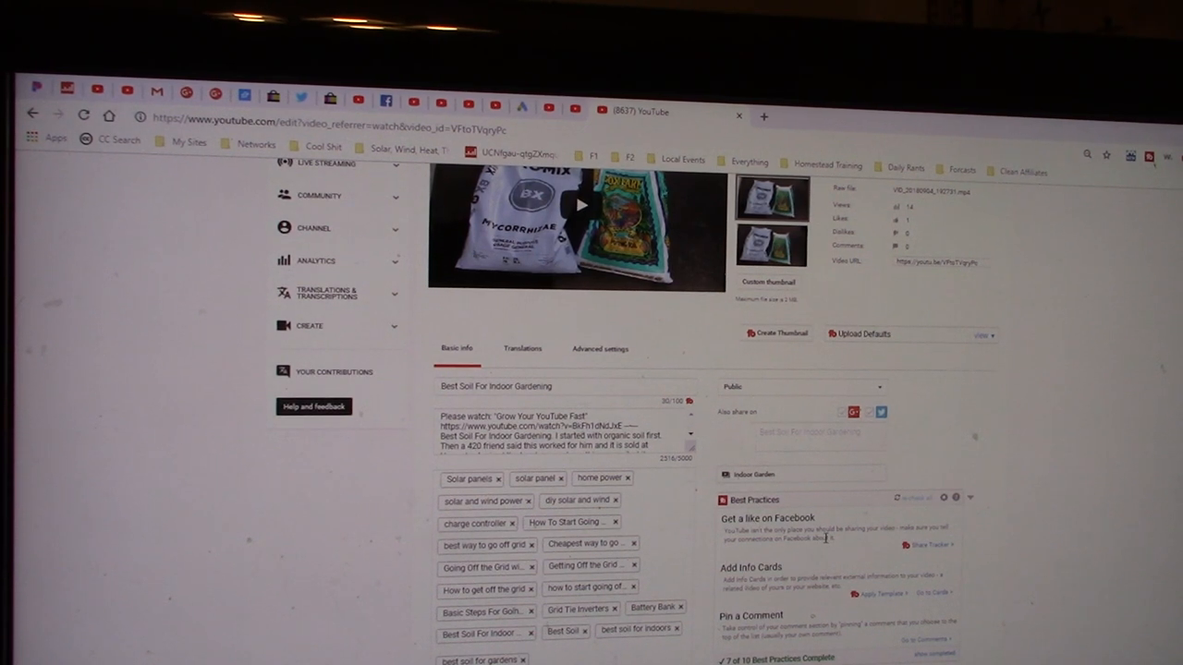
mouse_move(711, 345)
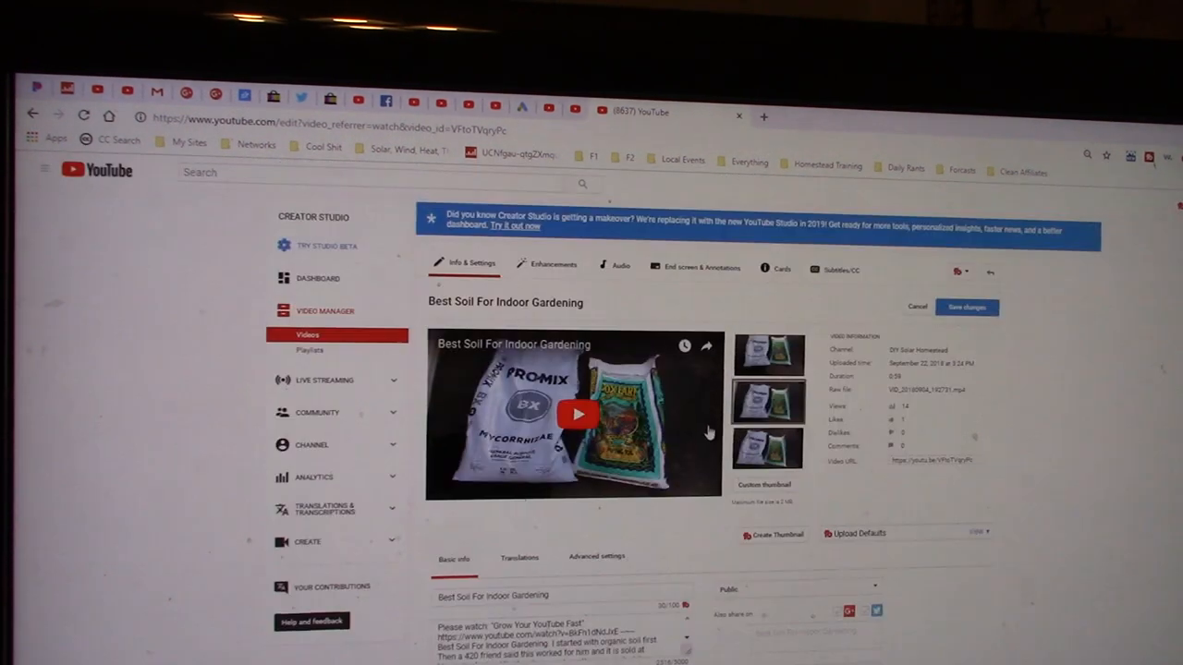
- Open the Best Soil For Indoor Gardening watch page from its title link and scroll down
click(502, 302)
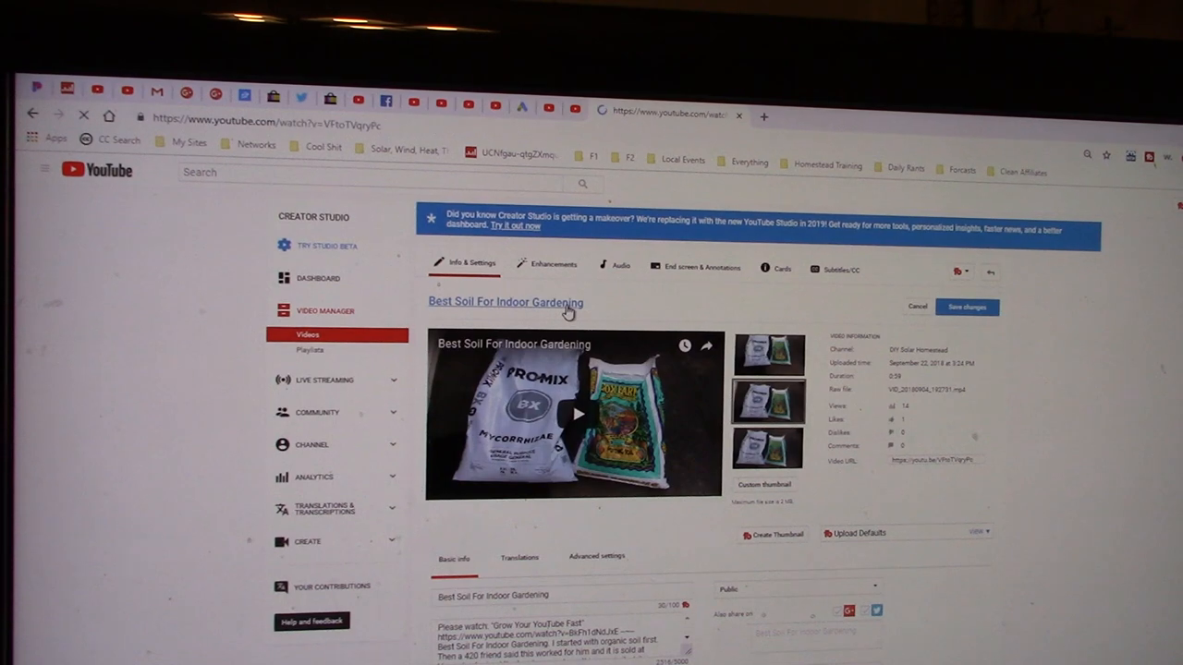
click(492, 302)
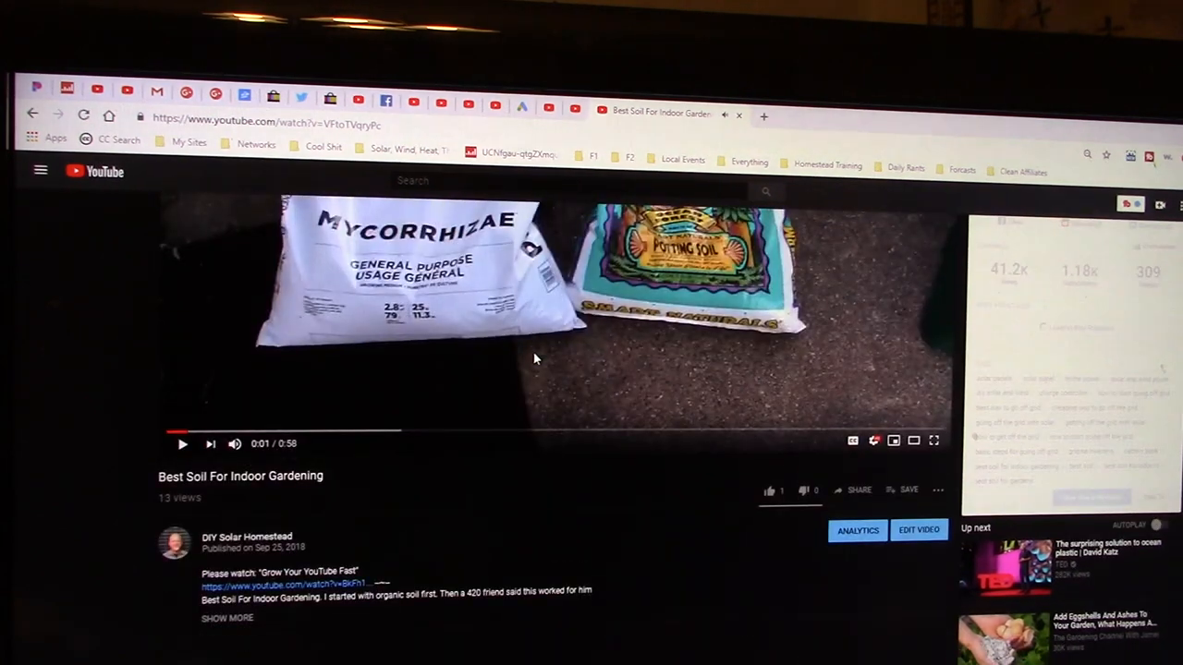
scroll(down, 3)
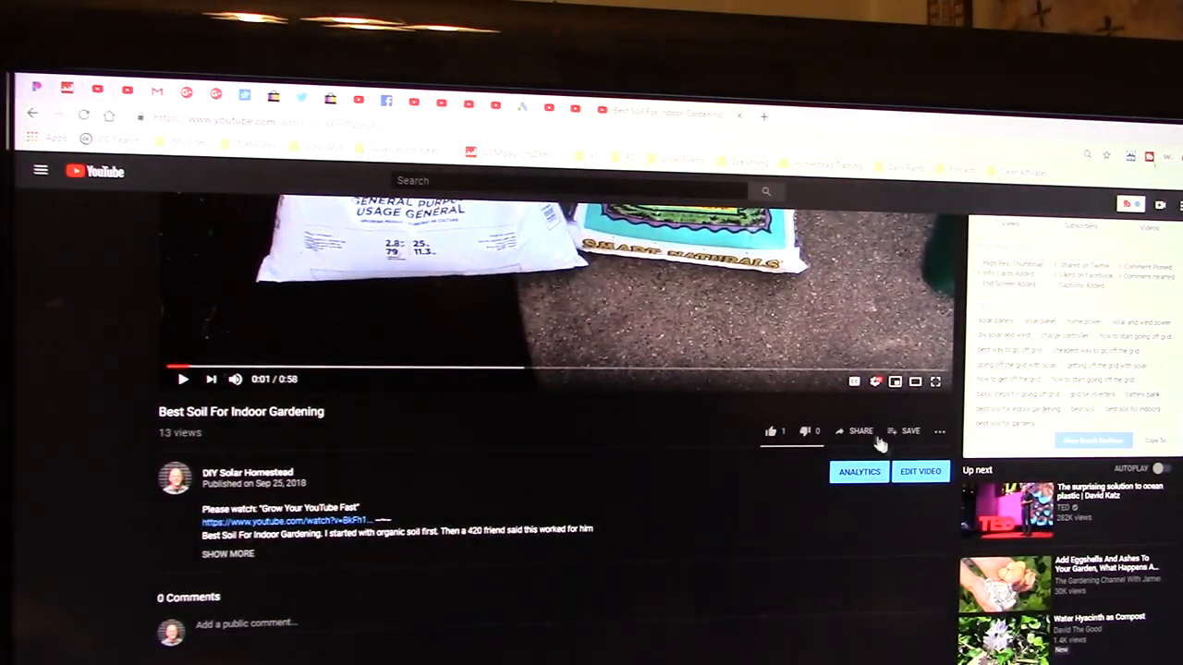
click(854, 431)
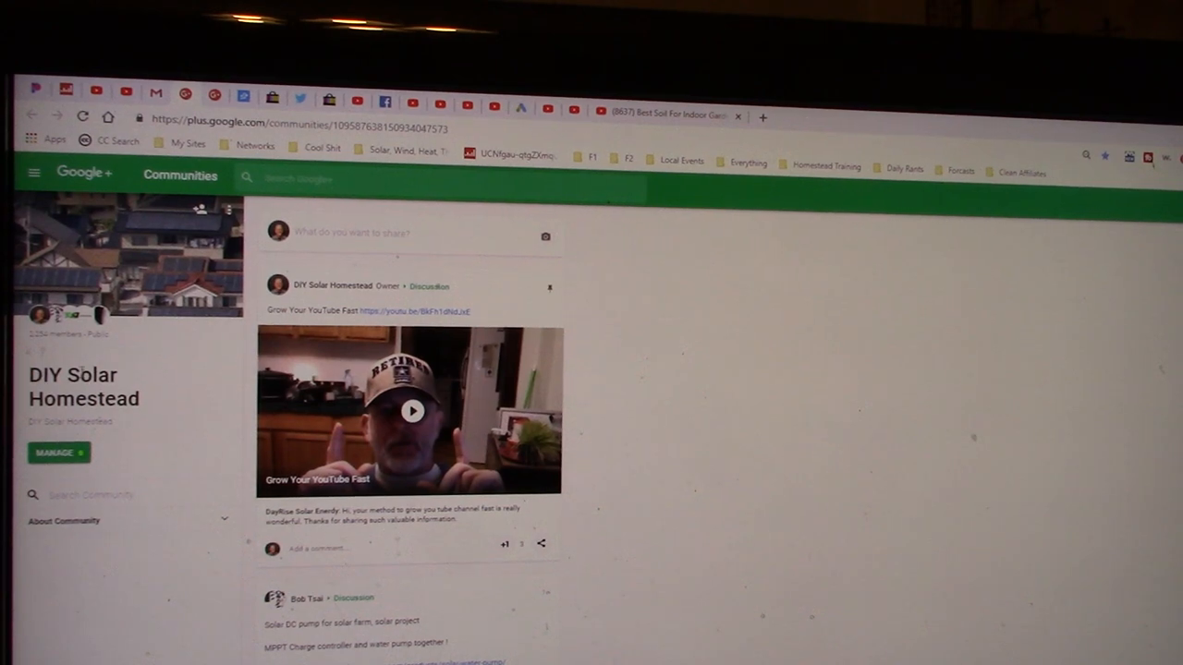
- Scroll through the DIY Solar Homestead community posts
scroll(down, 3)
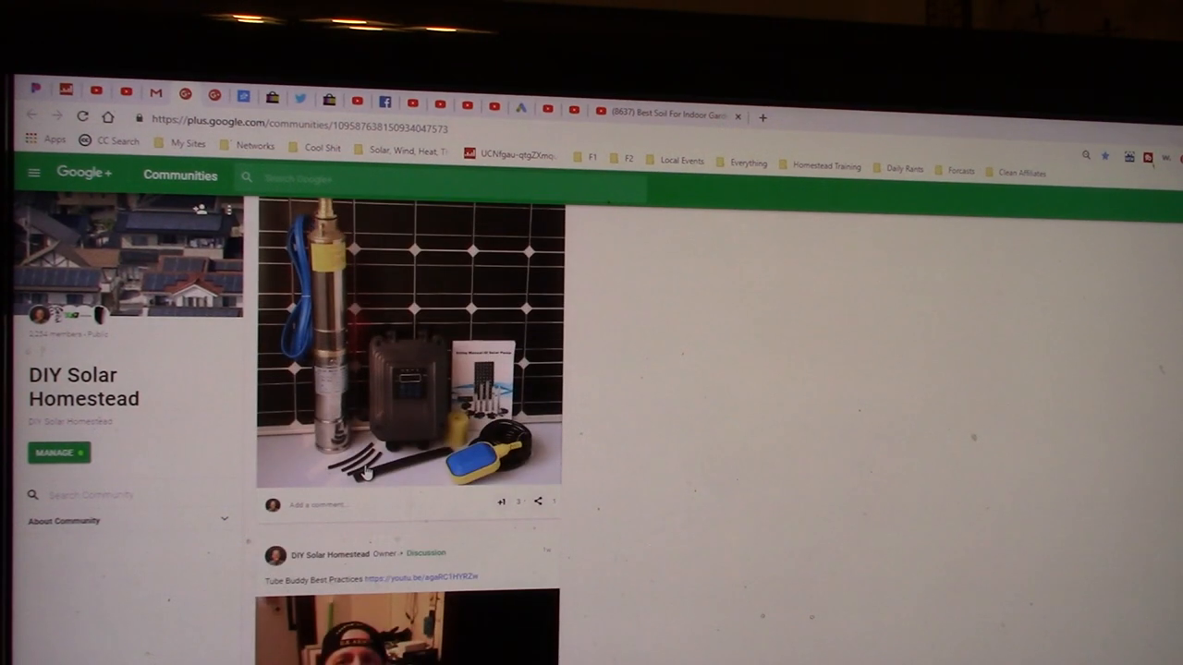
scroll(down, 3)
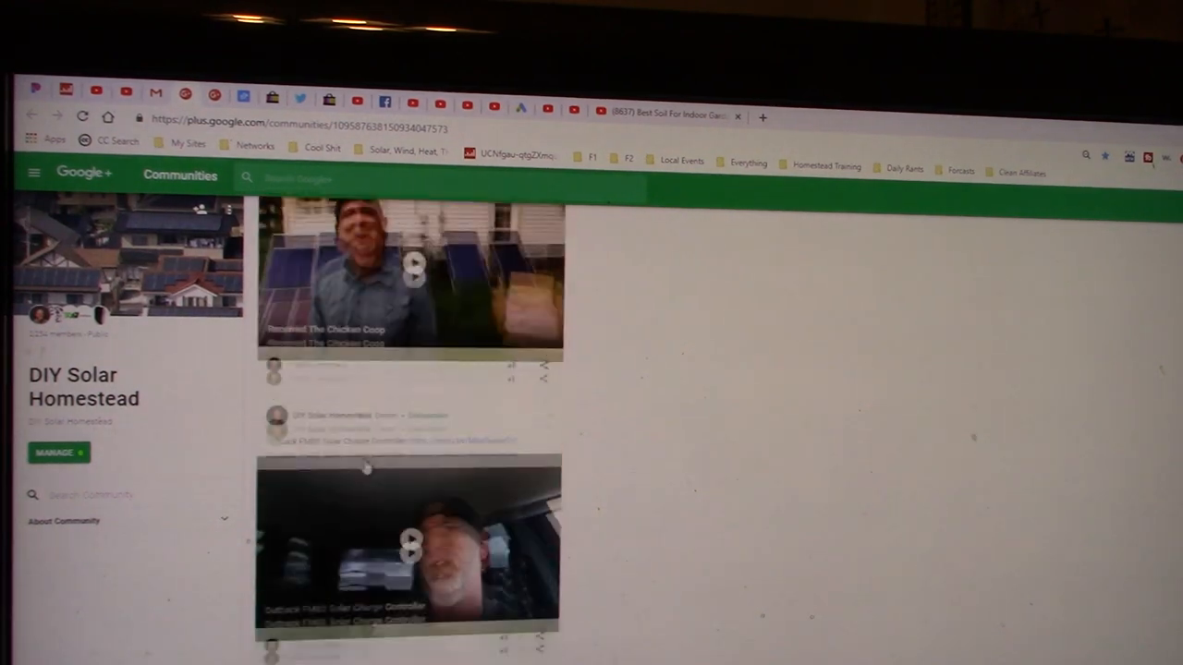
scroll(down, 3)
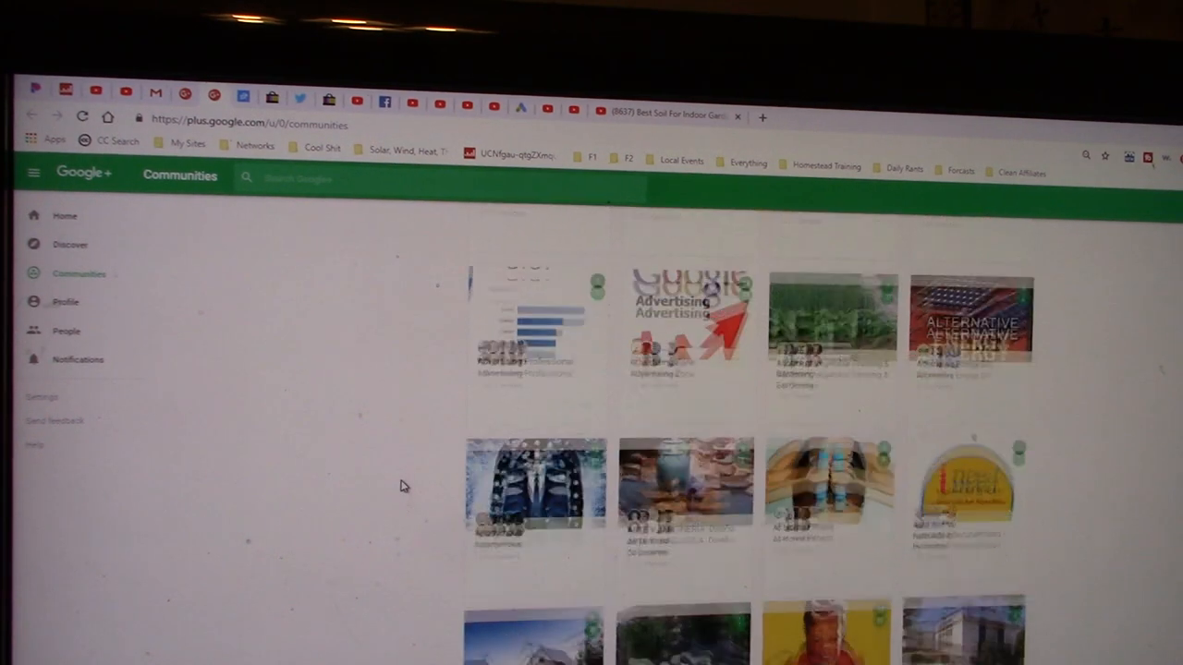
scroll(down, 3)
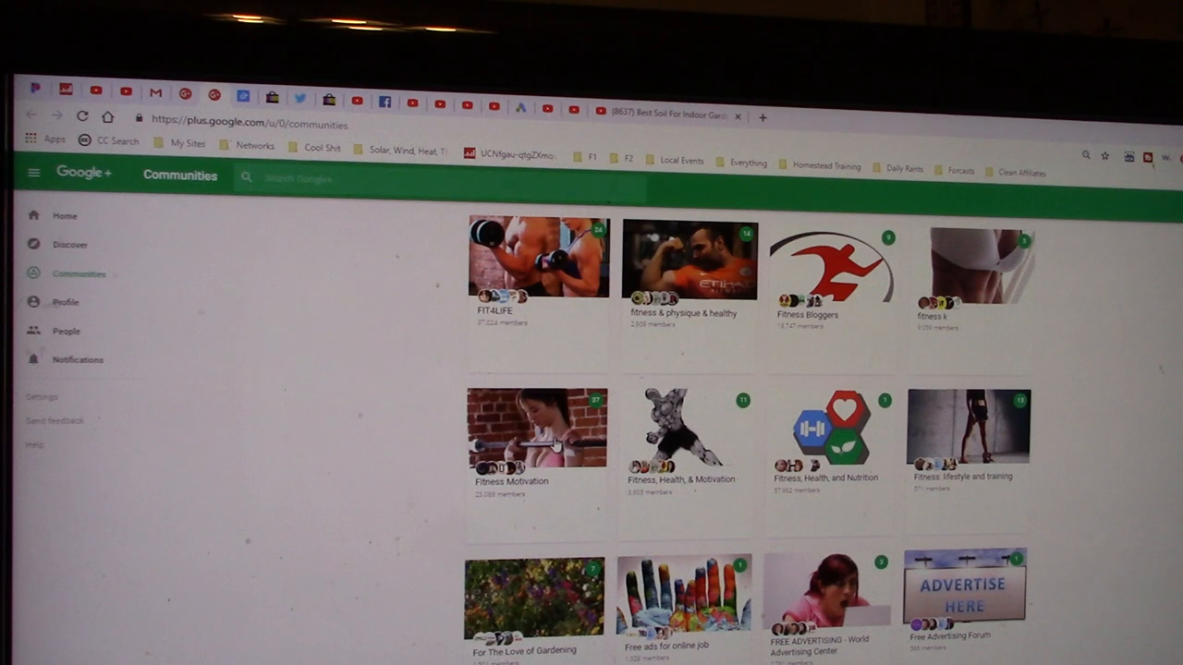
click(532, 430)
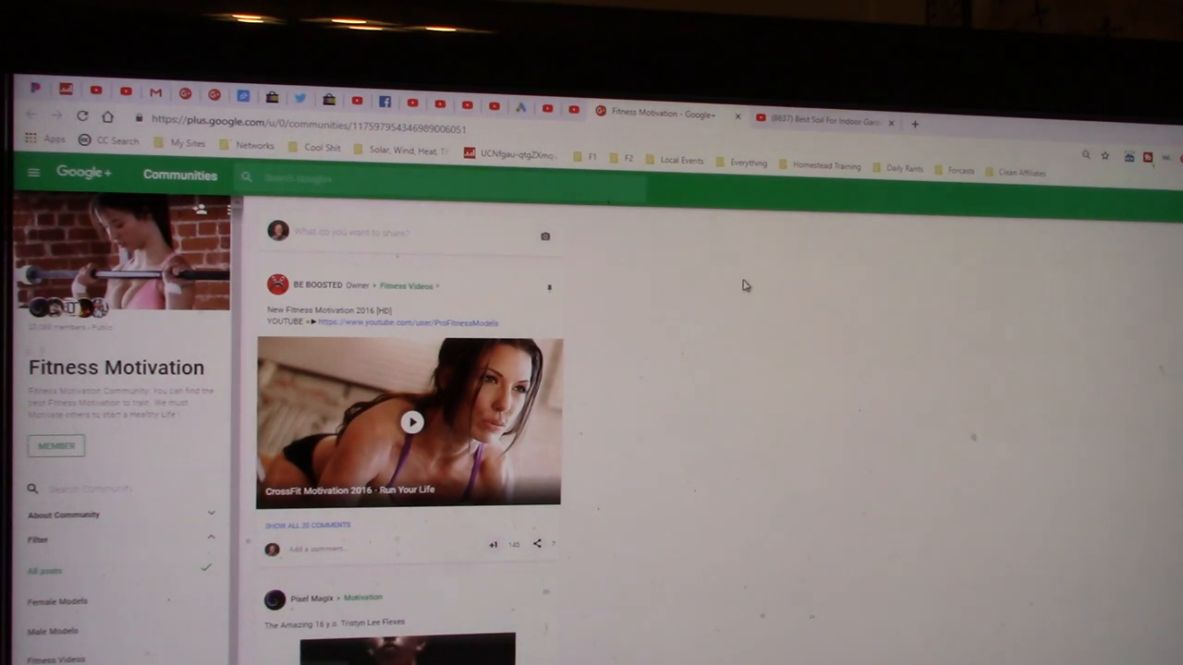
mouse_move(733, 298)
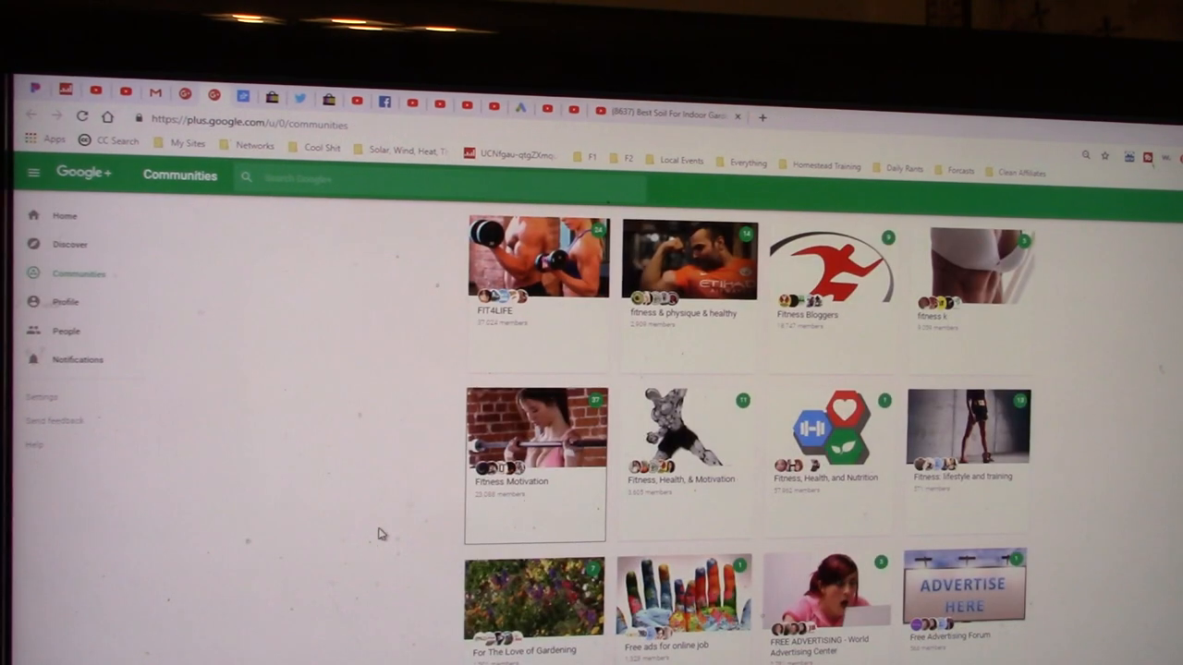
scroll(down, 3)
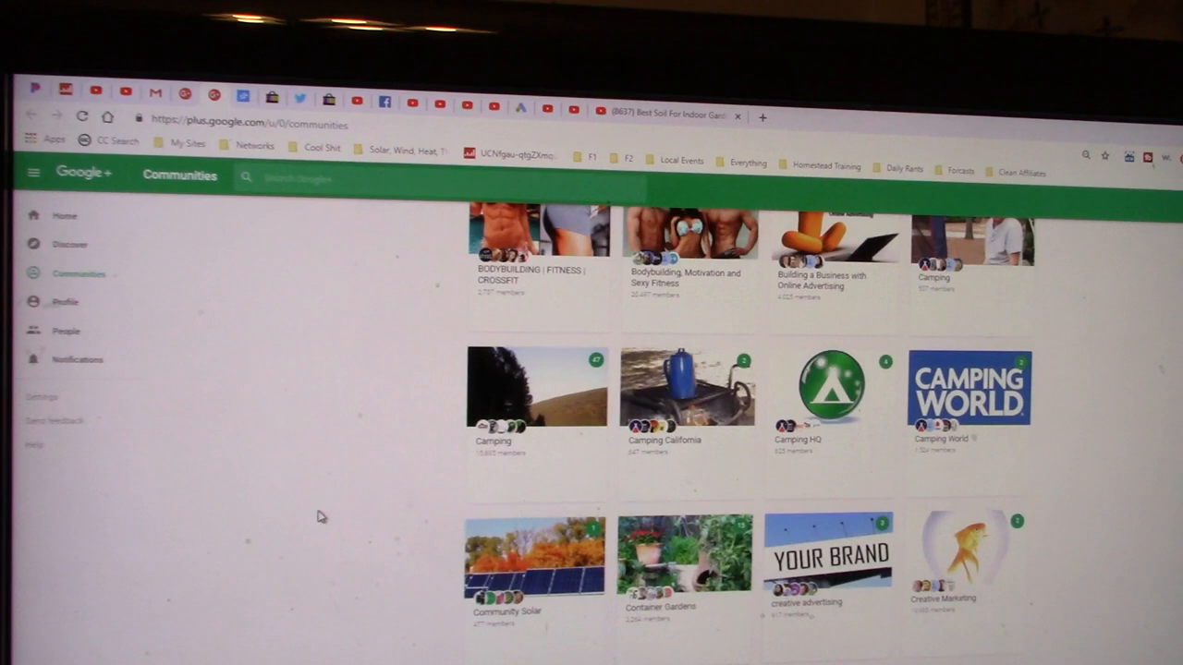